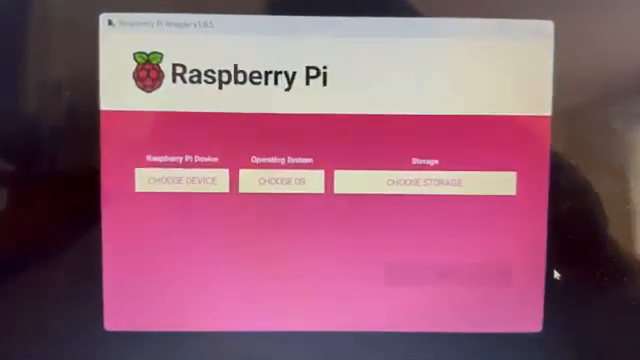
Choose Raspberry Pi 5 as the target board
click(180, 185)
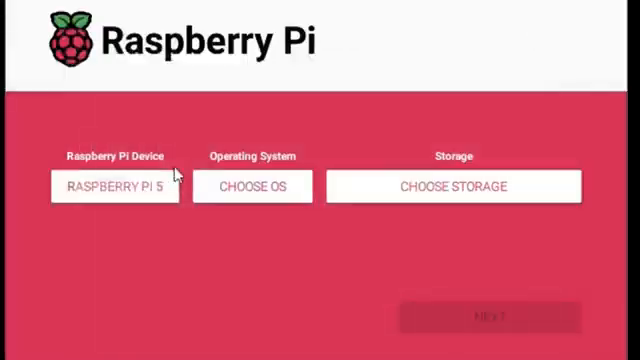
Locate Kali Linux under Other specific-purpose OS in the OS list
click(251, 187)
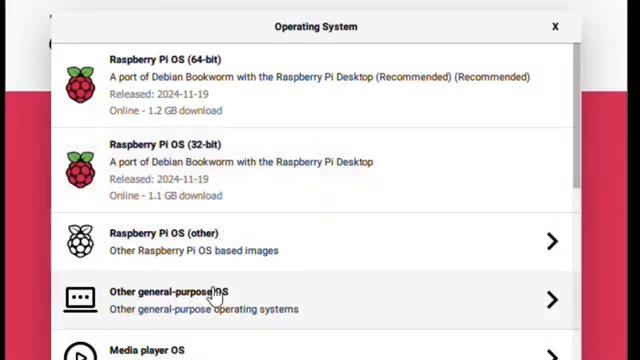
scroll(down, 3)
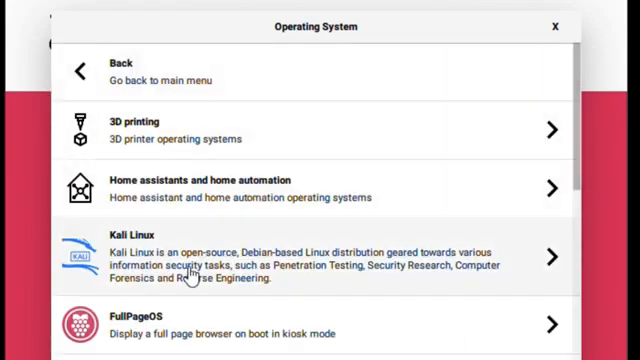
click(320, 255)
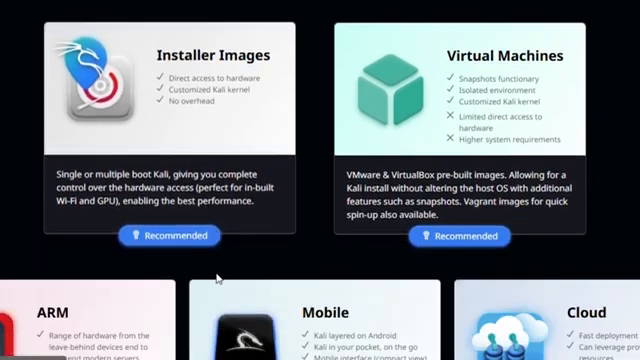
Scroll the Kali download page down to the ARM section with Raspberry Pi builds
scroll(down, 3)
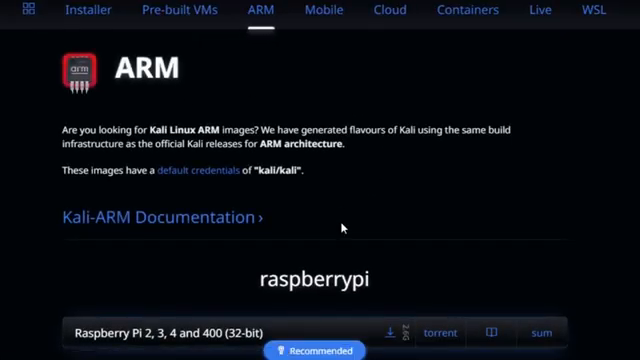
scroll(down, 3)
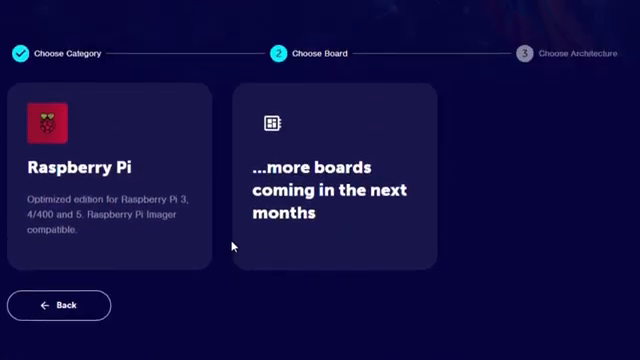
mouse_move(150, 189)
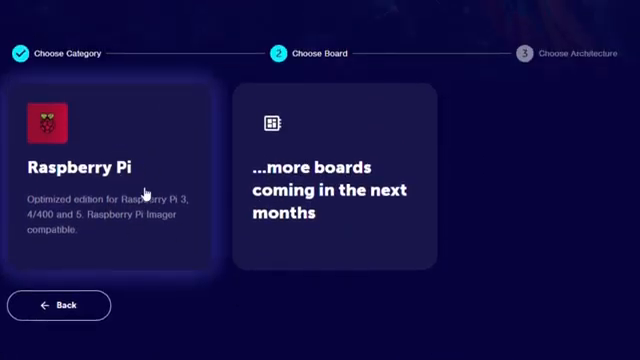